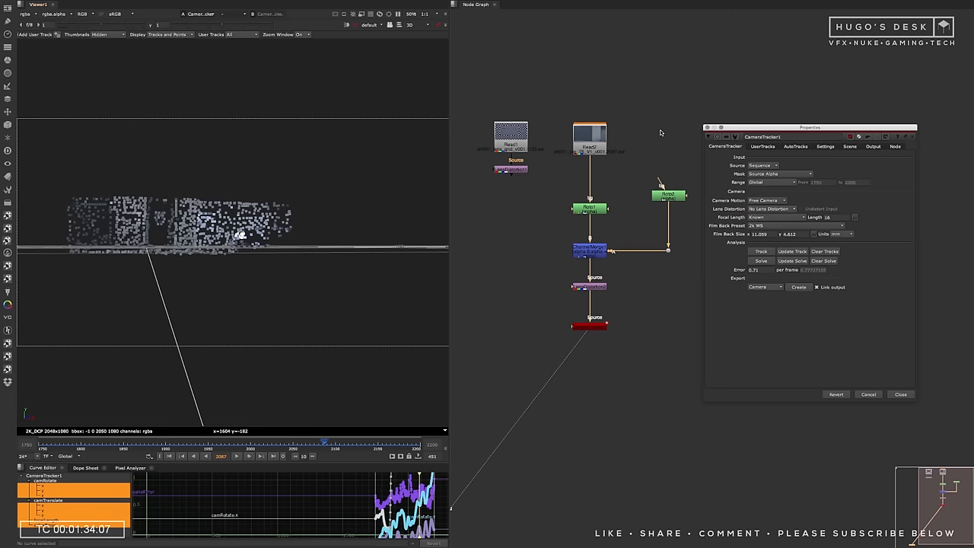
Step: Open the CameraTracker Export dropdown, currently set to Camera, to reach the Point cloud option
{"action": "left_click", "coordinate": [765, 287]}
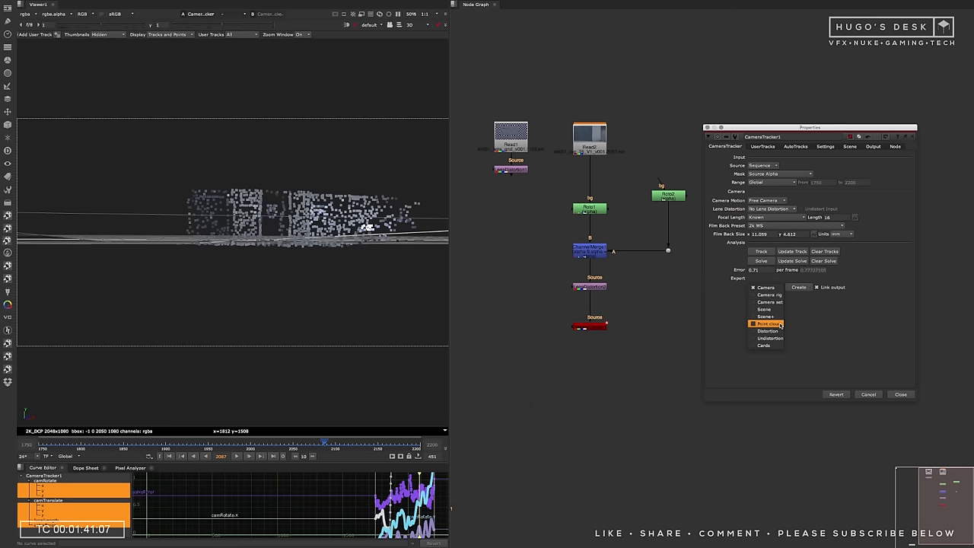